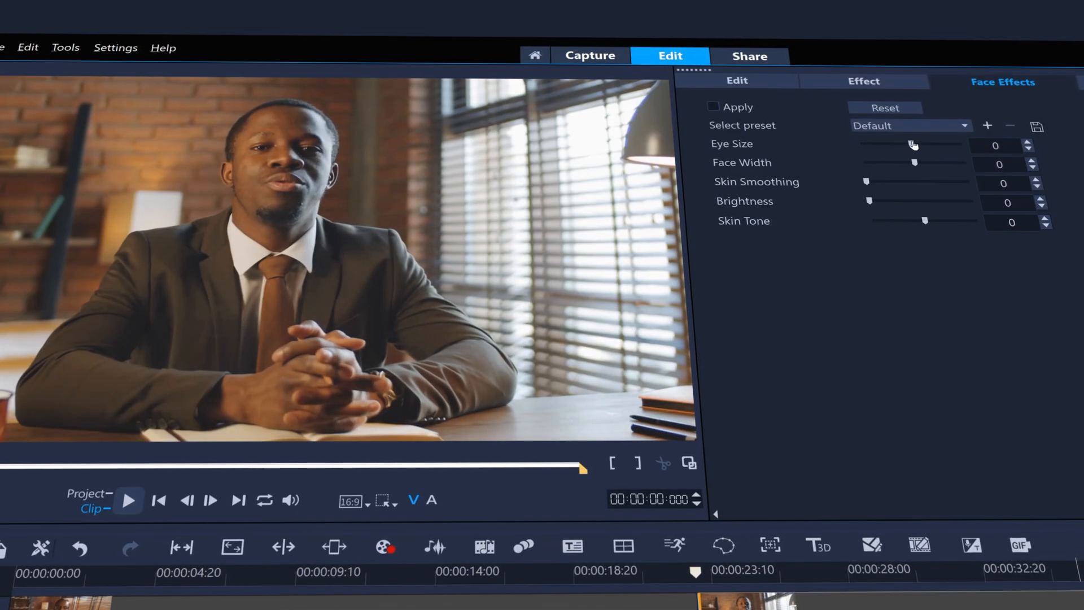
# Send the speech-generated subtitles from the craft video into the Subtitle Editor
pyautogui.click(714, 106)
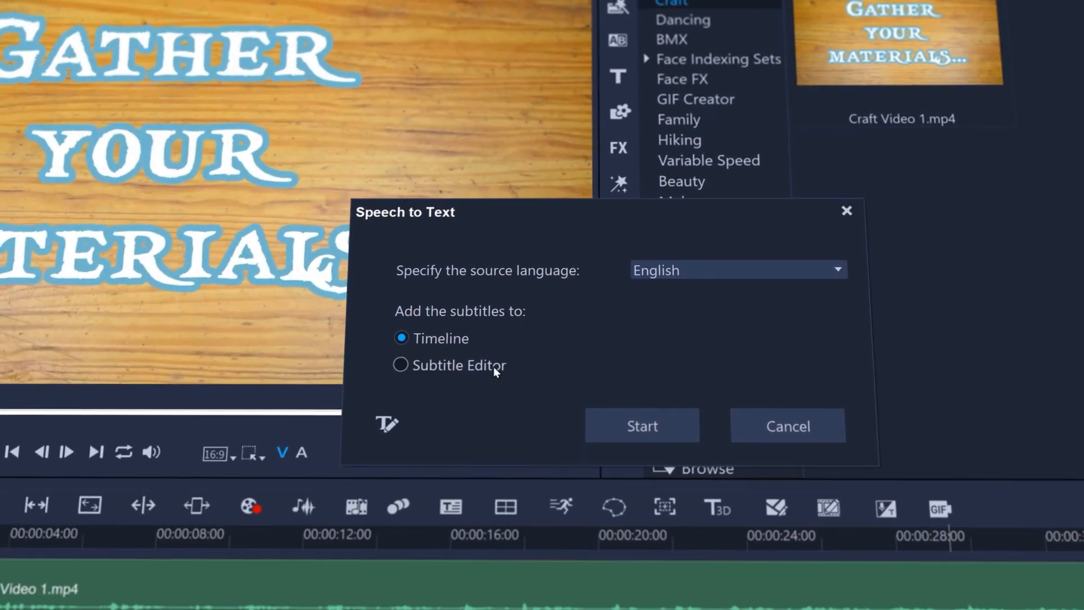
pyautogui.click(641, 426)
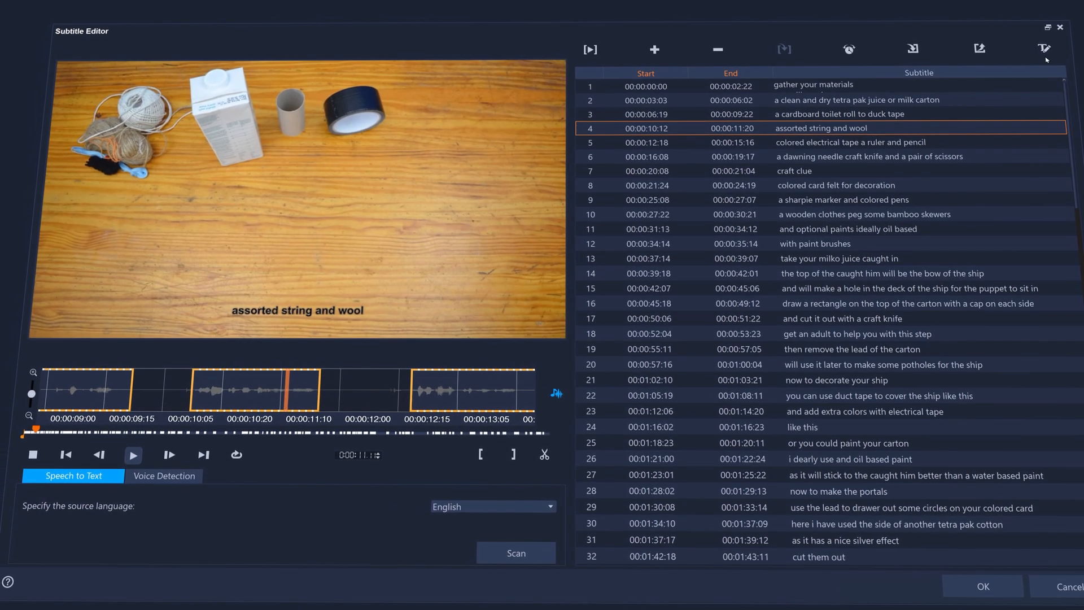
# Colour the subtitle text blue, save the subtitles as an .srt file and confirm
pyautogui.click(1043, 48)
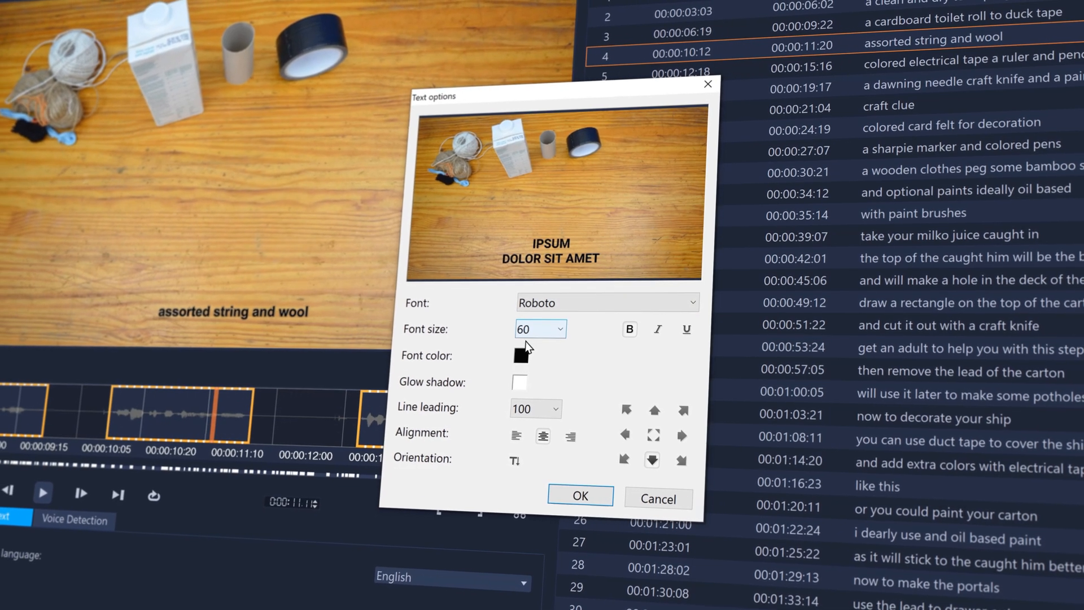
pyautogui.click(525, 355)
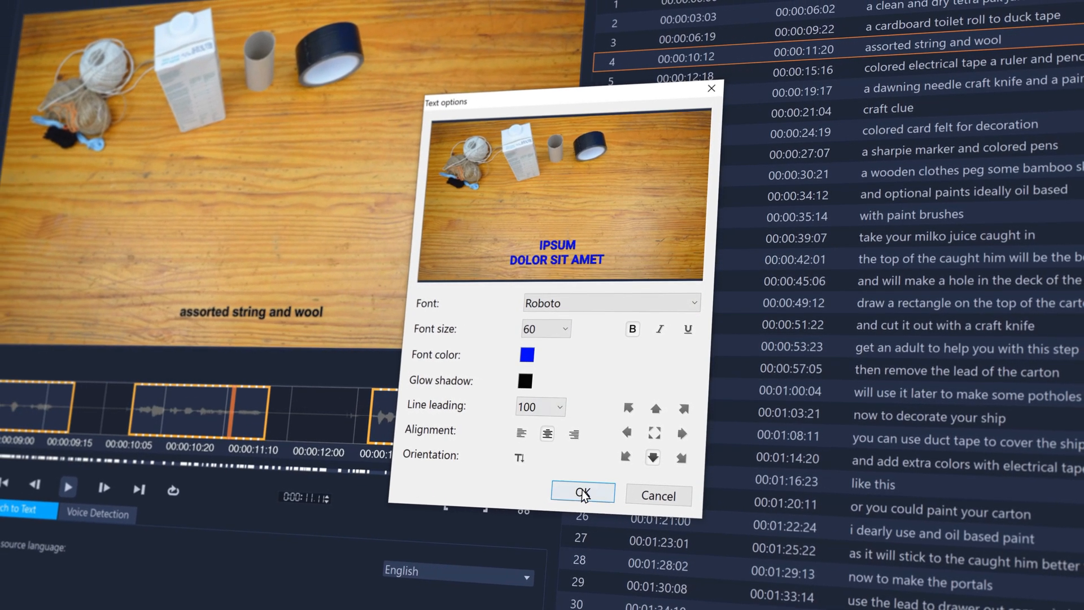
pyautogui.click(581, 493)
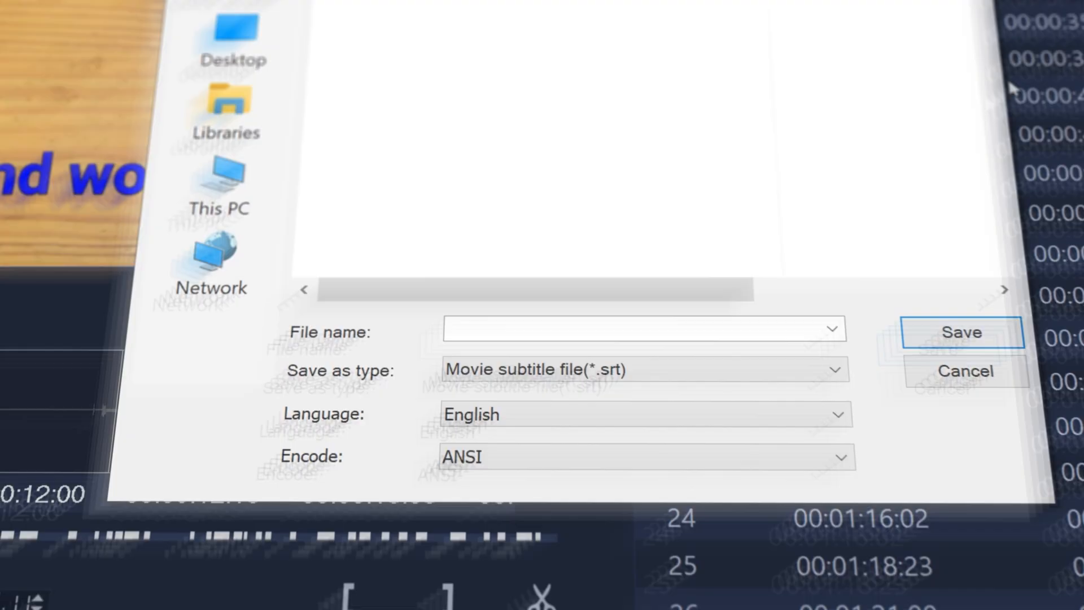
pyautogui.click(960, 332)
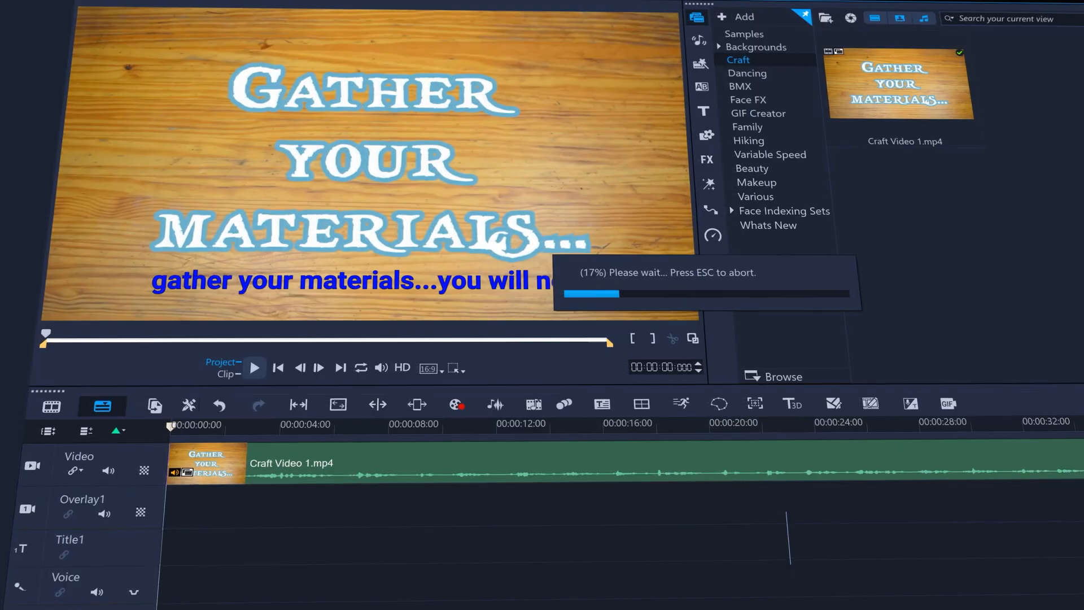
pyautogui.click(253, 367)
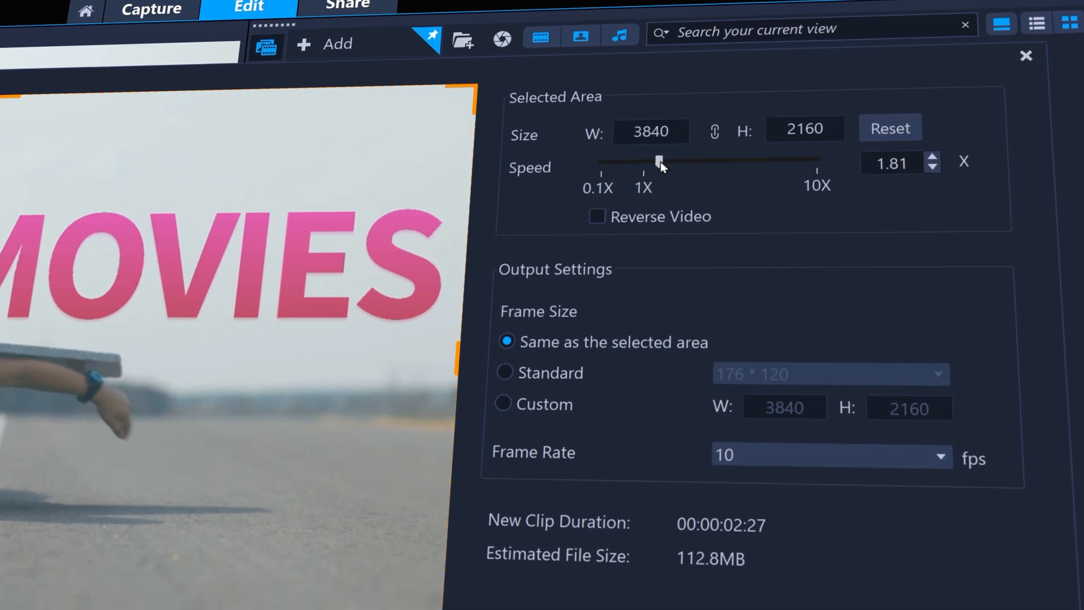
# Set the MAKE MOVIES GIF to 2.39X speed with a Standard 640×360 frame and preview it
pyautogui.click(503, 371)
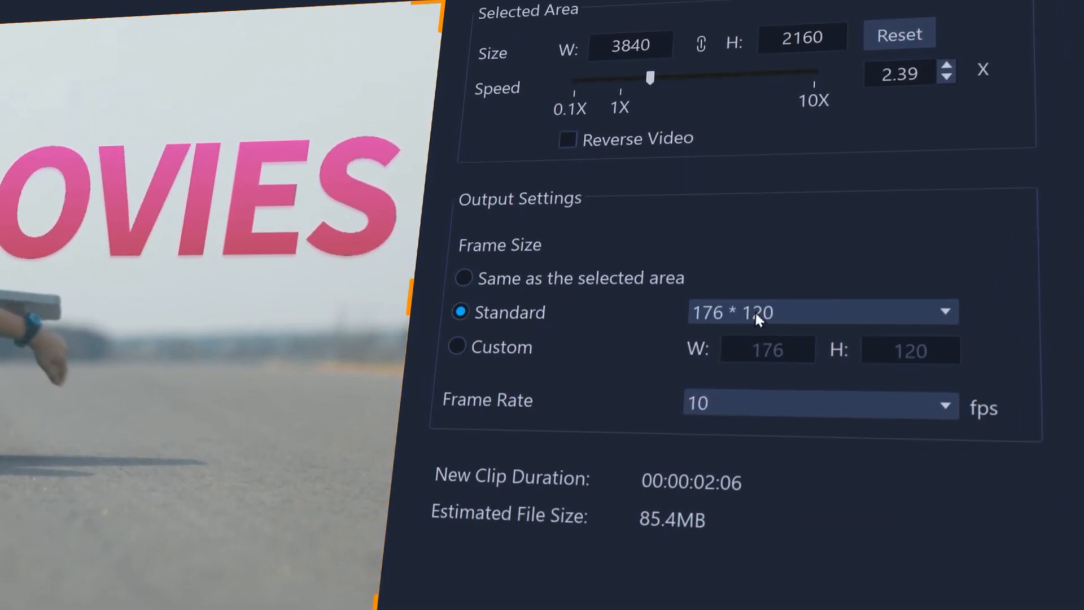
pyautogui.click(821, 312)
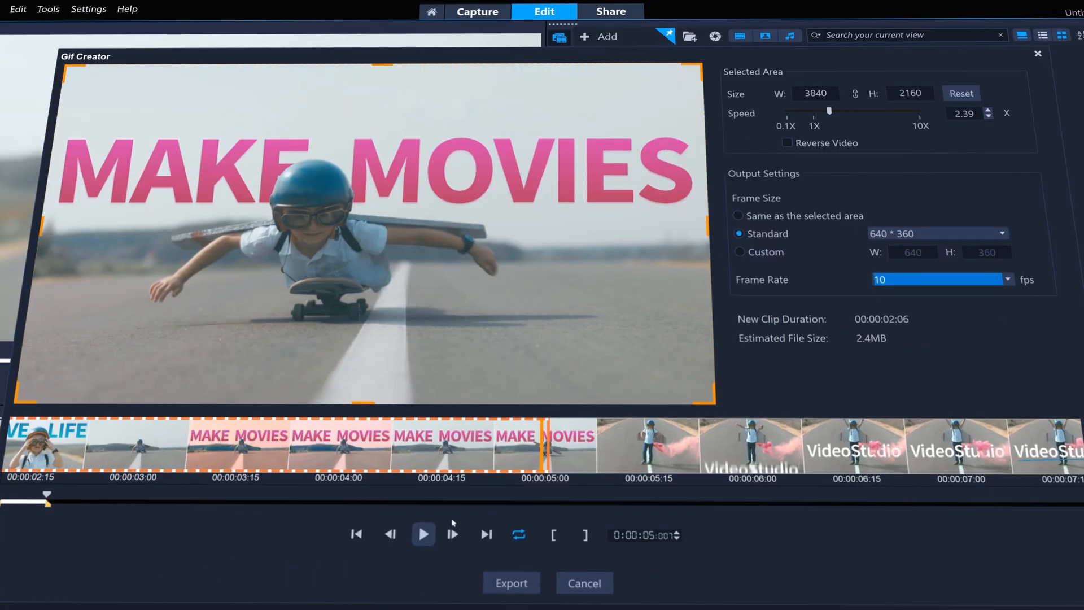
pyautogui.click(422, 532)
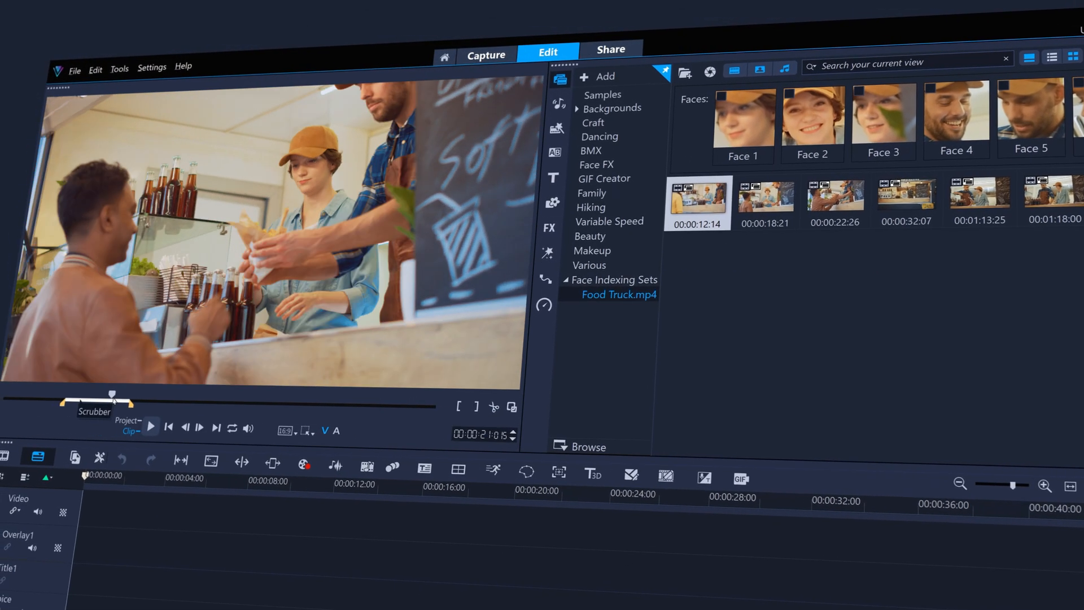
pyautogui.moveTo(866, 201)
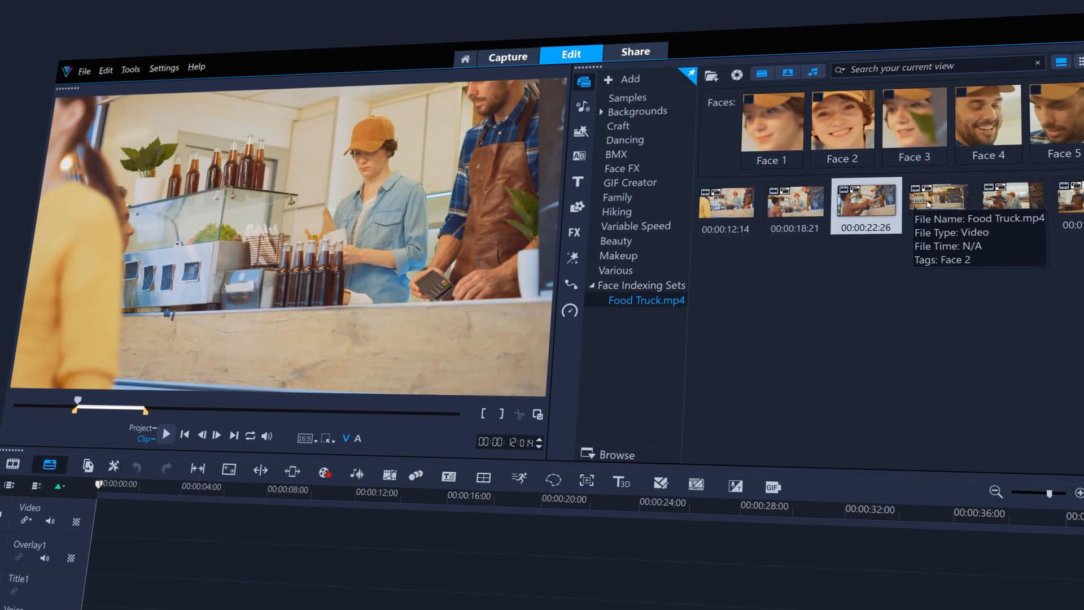
# Check the young woman's face entries for indexing, previewing scenes where she appears
pyautogui.click(614, 270)
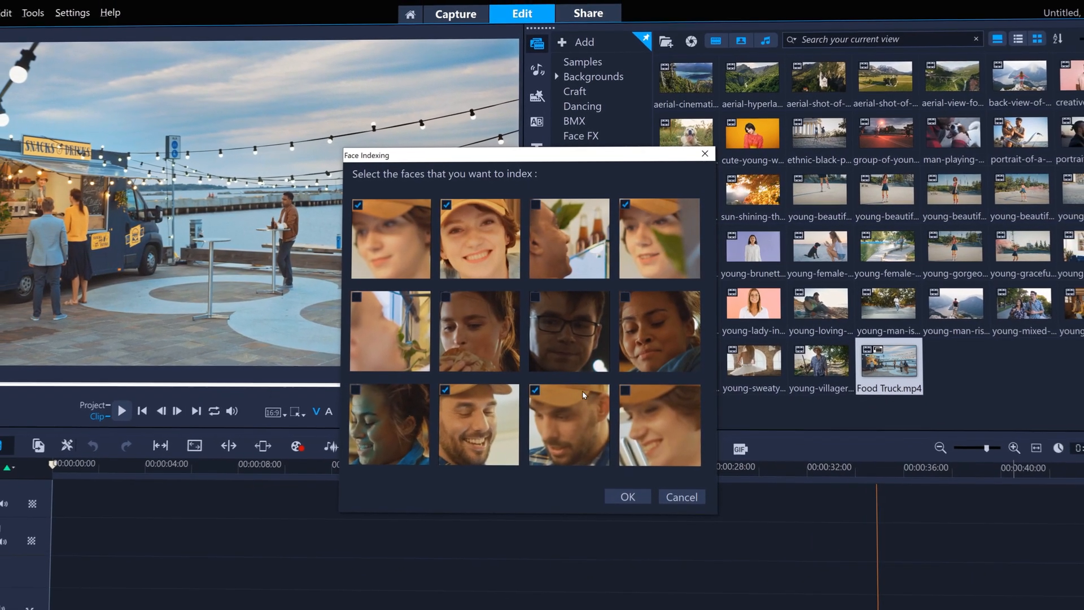
pyautogui.click(625, 497)
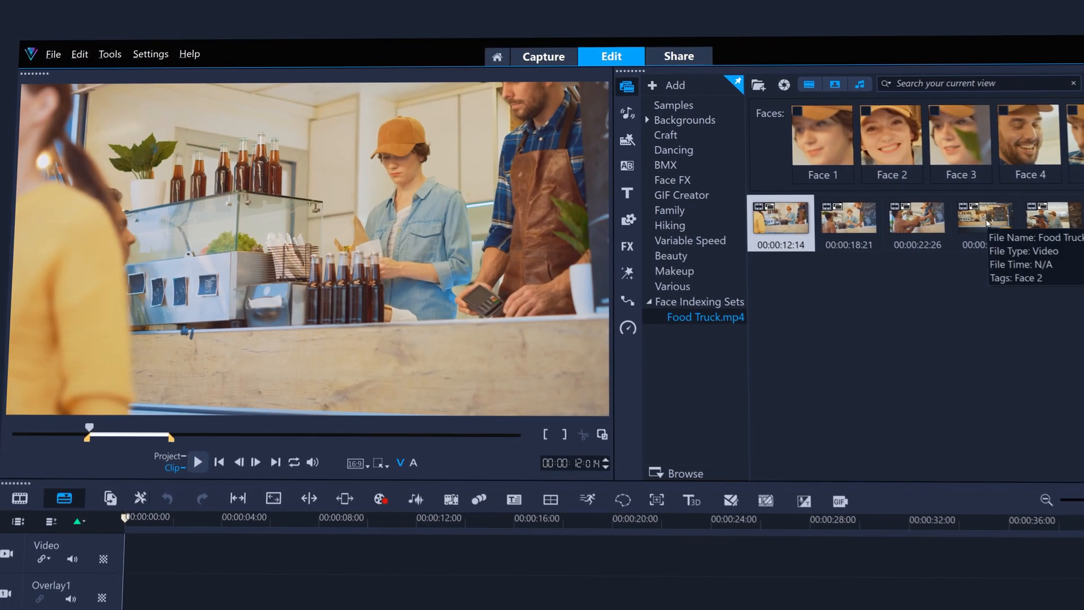
pyautogui.click(984, 218)
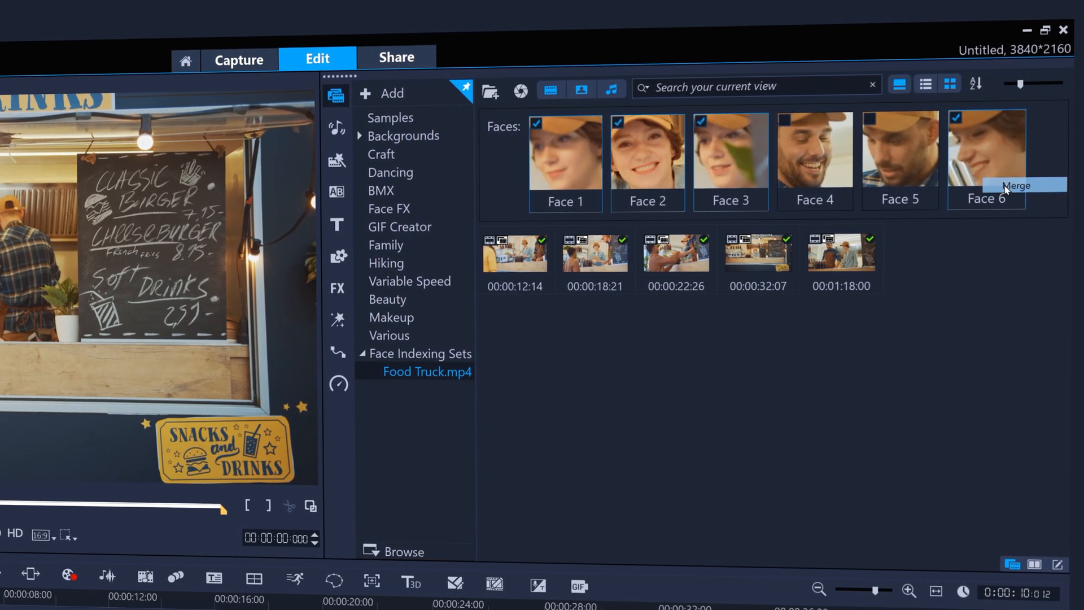
# Merge the checked faces into one entry and select it to name it Sarah
pyautogui.click(1015, 185)
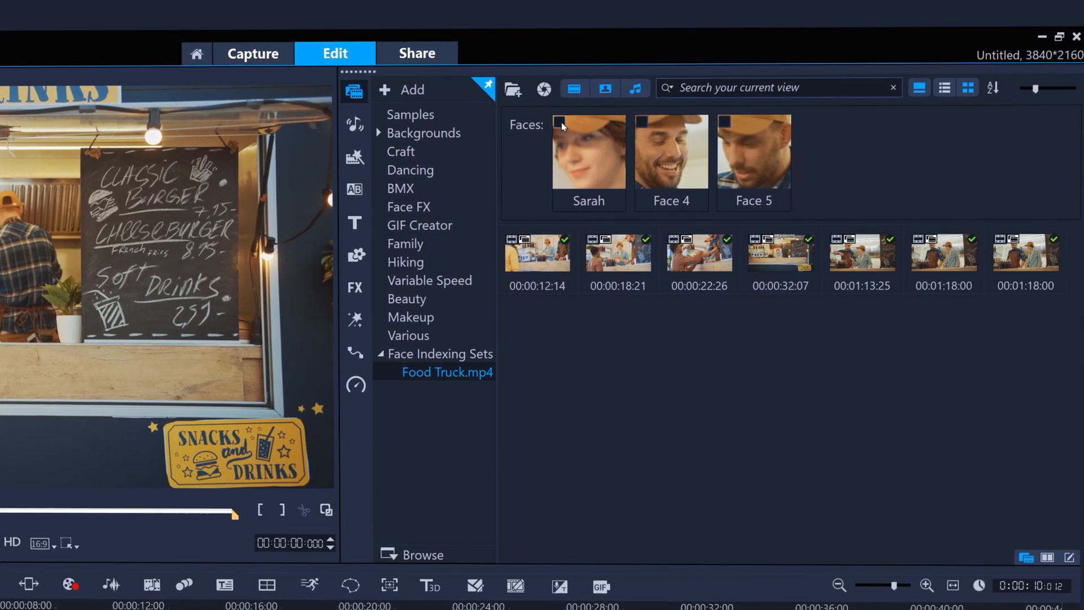
pyautogui.click(735, 123)
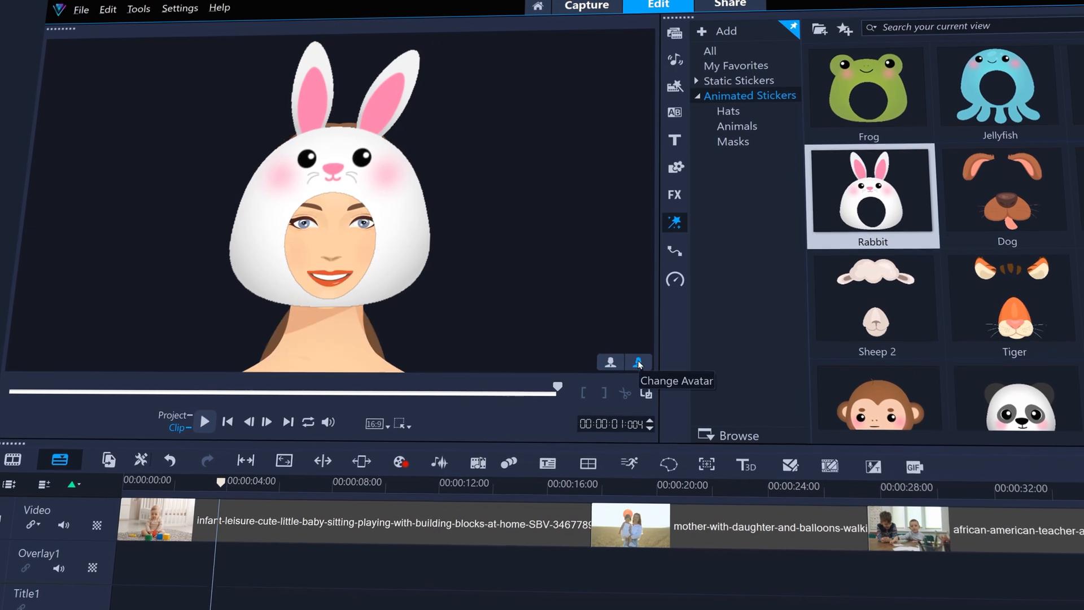
# Apply Jellyfish and Frog AR stickers to the two children and confirm the frog's placement
pyautogui.click(205, 421)
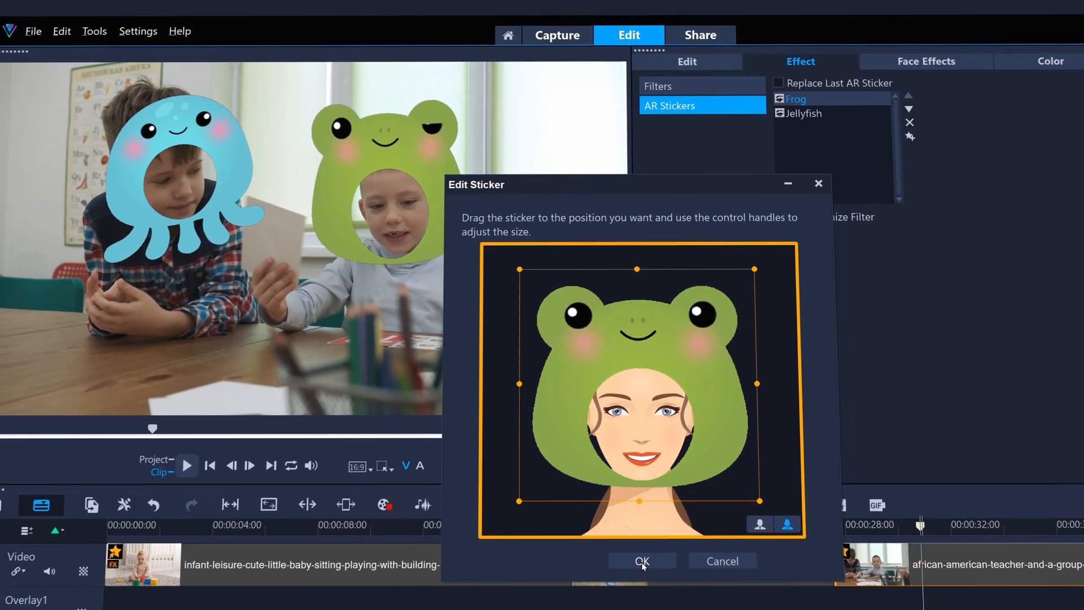
pyautogui.click(641, 561)
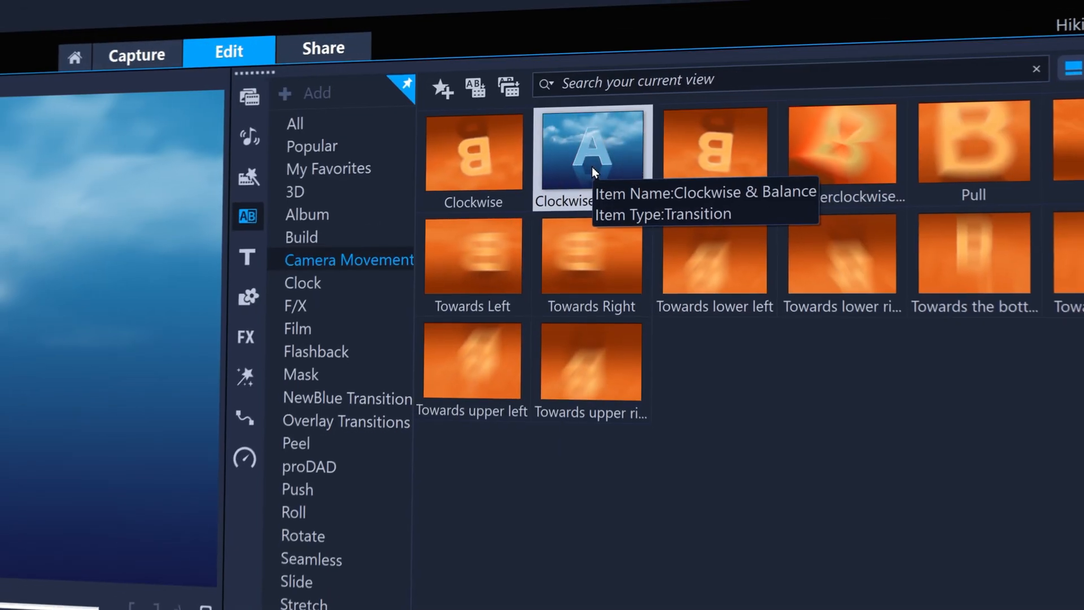
# Apply Clockwise & Balance and Towards lower left transitions between the travel clips and play
pyautogui.doubleClick(590, 152)
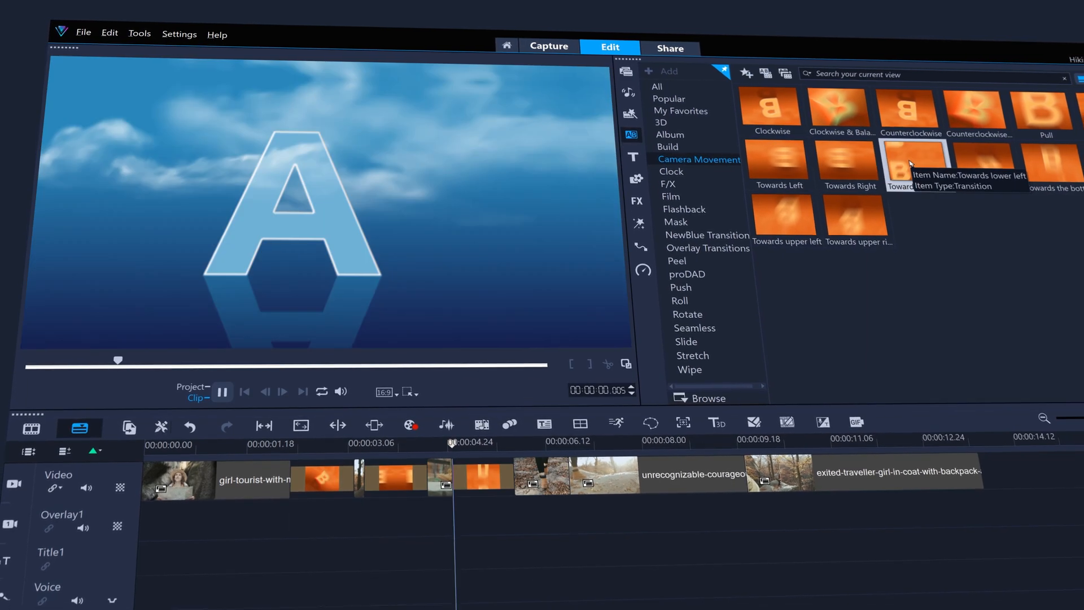
pyautogui.click(222, 392)
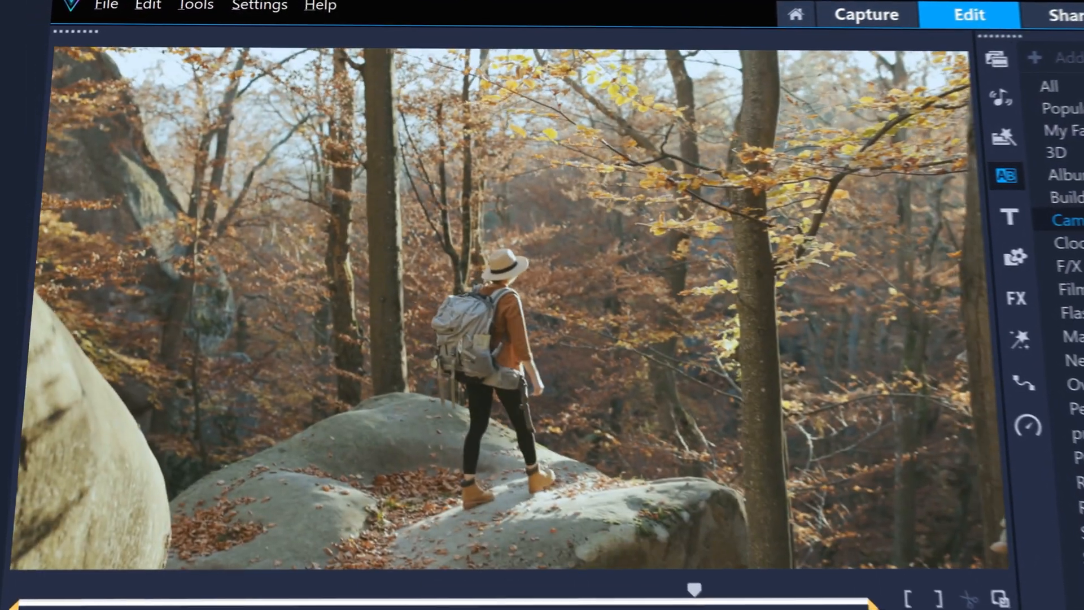
pyautogui.click(547, 304)
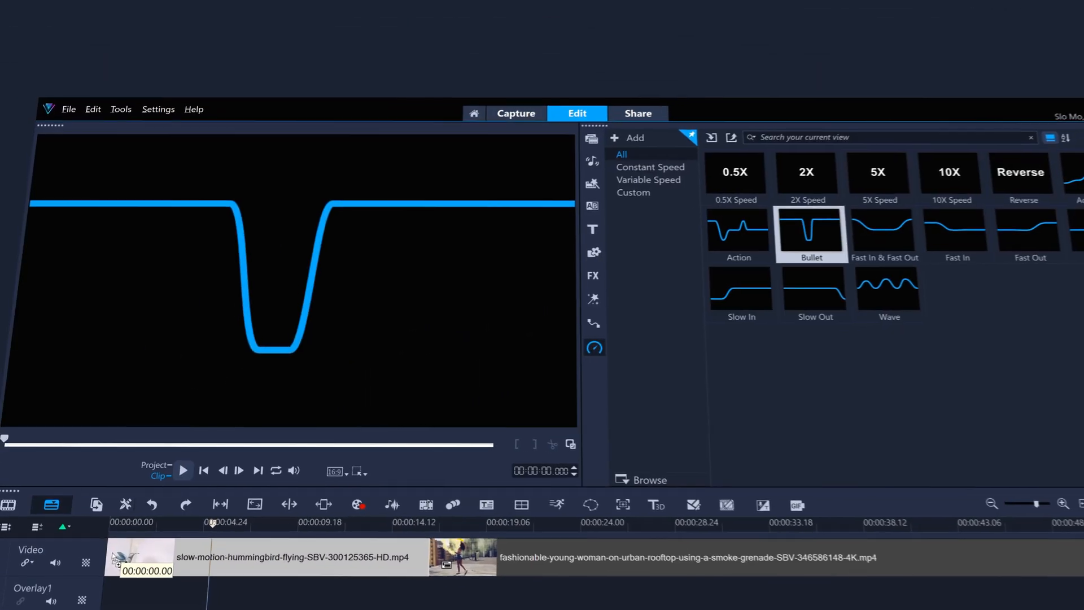
# Slow the hummingbird clip with the Bullet preset, then keyframe the smoke-grenade clip back to normal speed
pyautogui.click(183, 470)
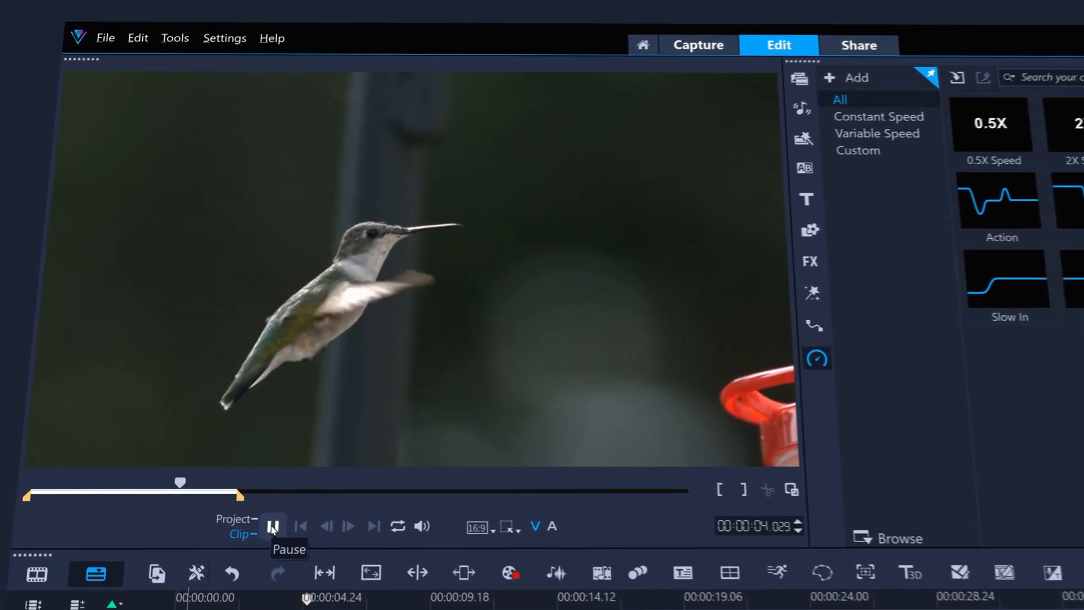
pyautogui.click(879, 133)
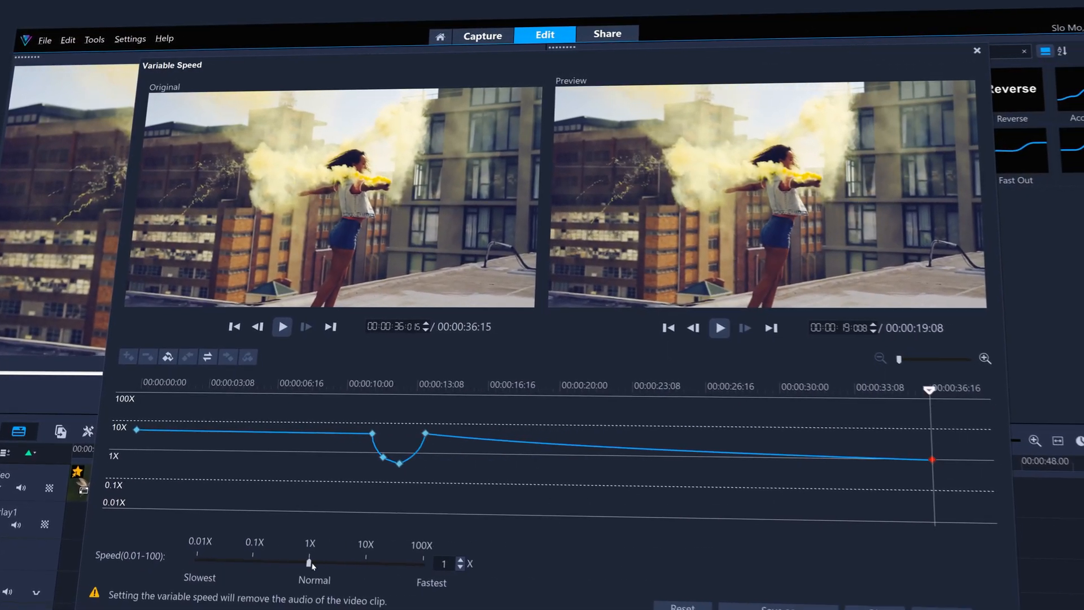
pyautogui.click(718, 327)
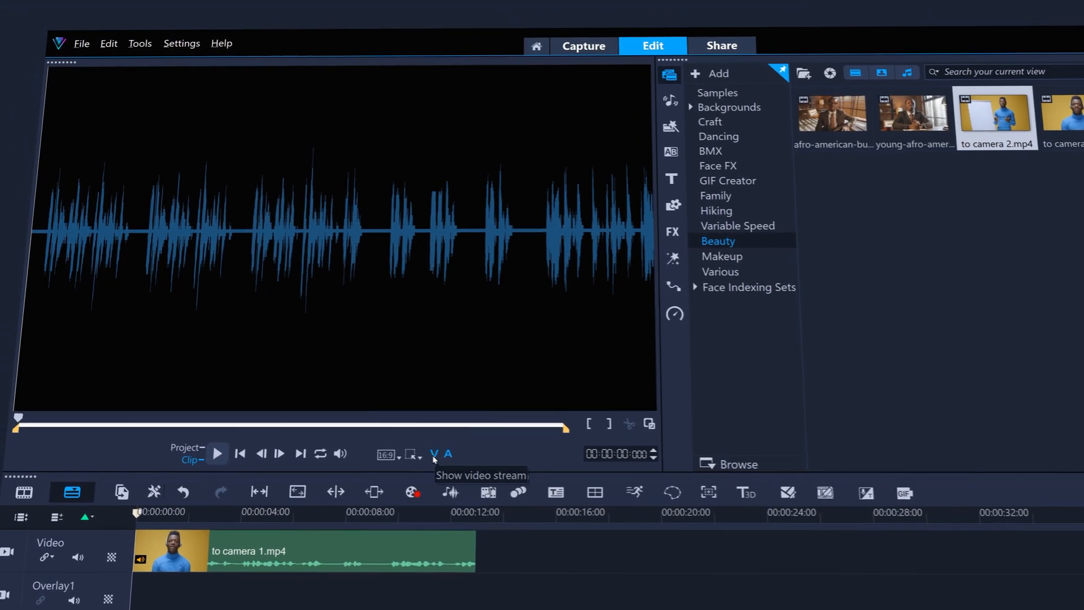
# Toggle the video stream display and set audio attributes to 44.100 kHz, 16 Bit, Stereo
pyautogui.click(721, 45)
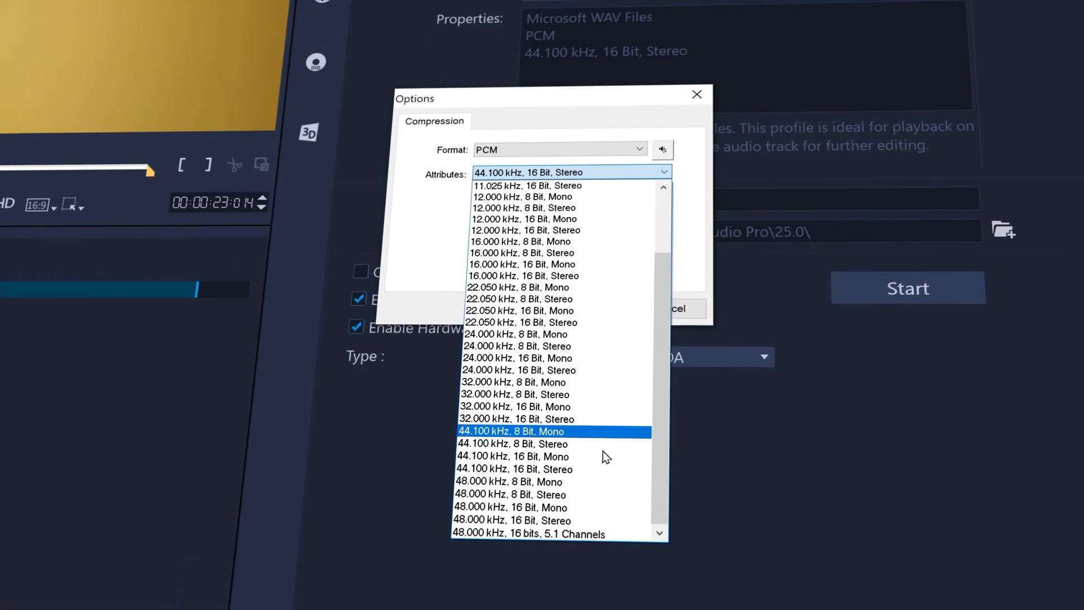
pyautogui.click(529, 533)
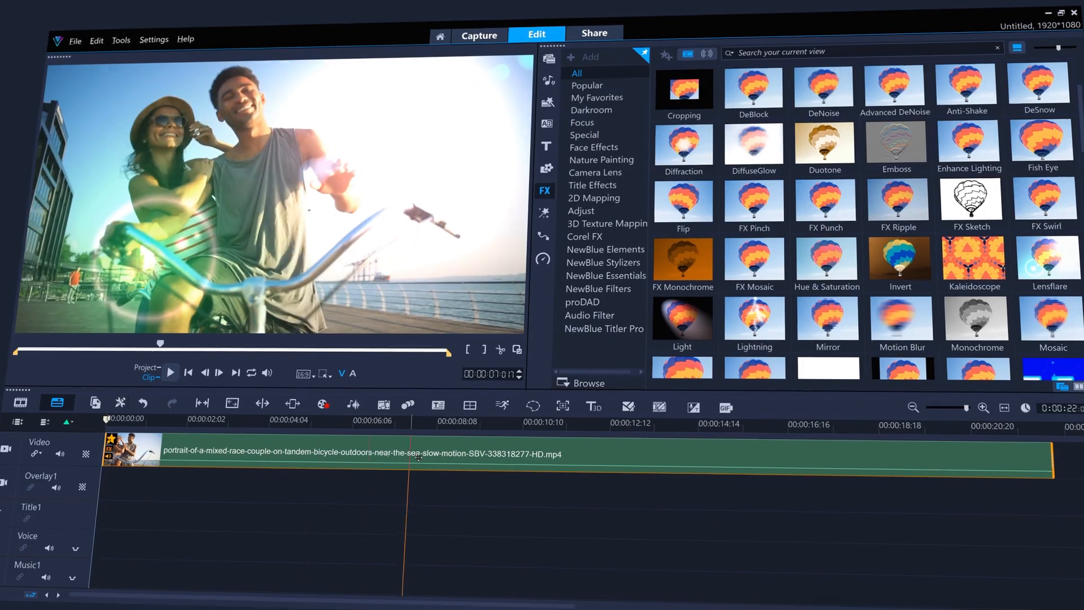
# Choose MOV export with the QuickTime 1920 x 1080, 30p profile for the cycling video
pyautogui.click(593, 33)
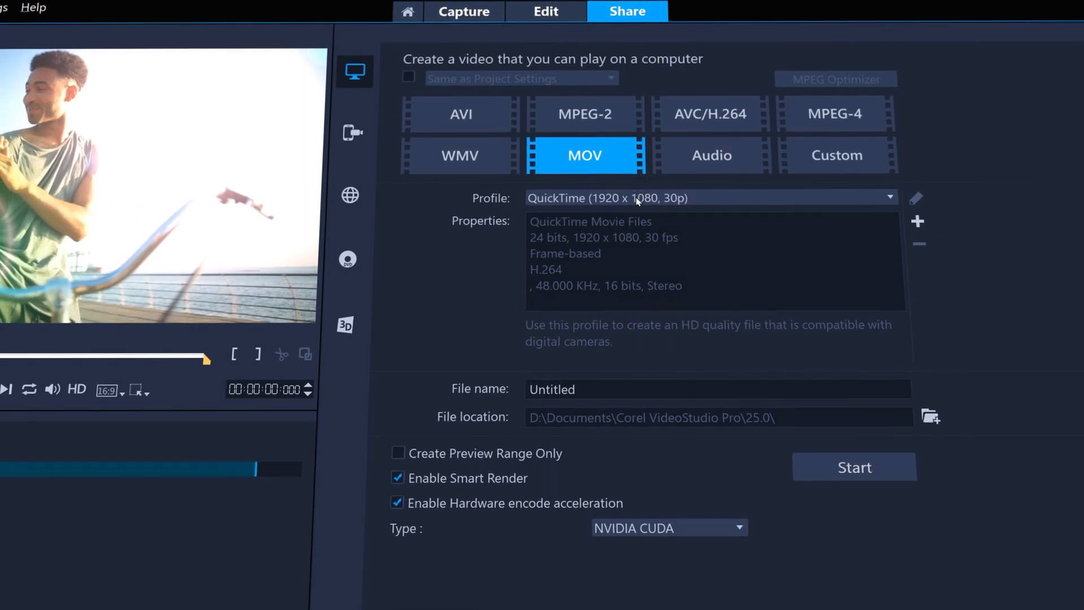
pyautogui.click(705, 201)
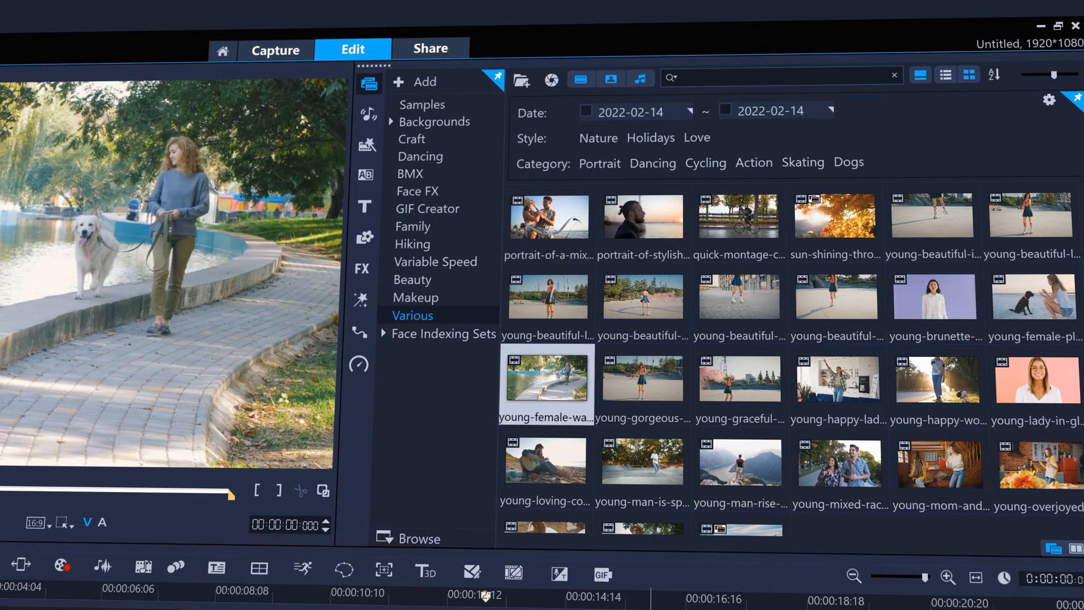
# Tag the dog-walking clip, filter the library by tags, and tag the Orange sunglasses sticker
pyautogui.rightClick(547, 380)
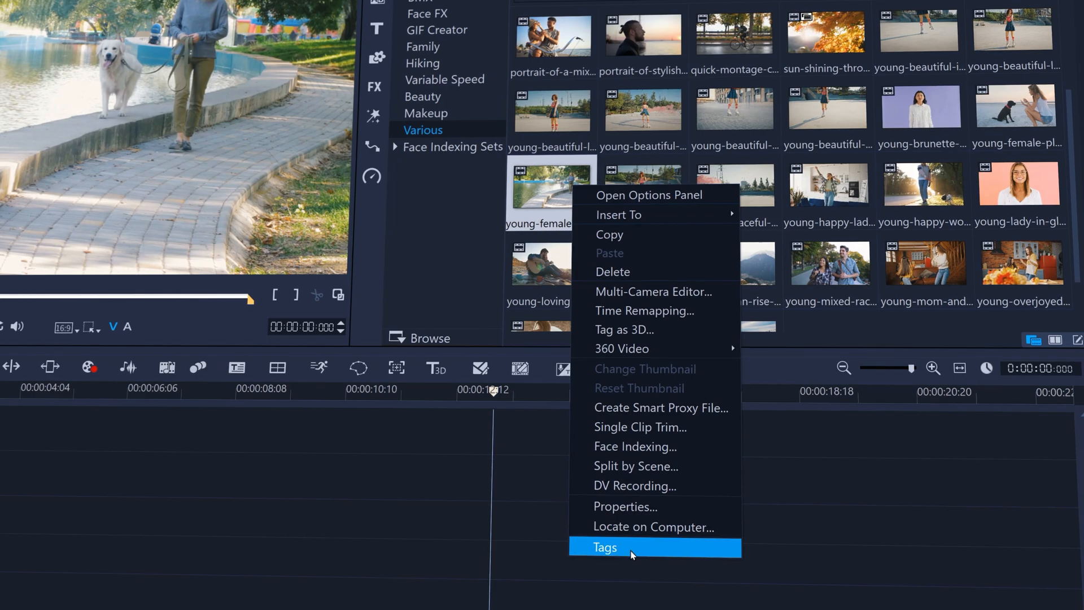
pyautogui.click(605, 546)
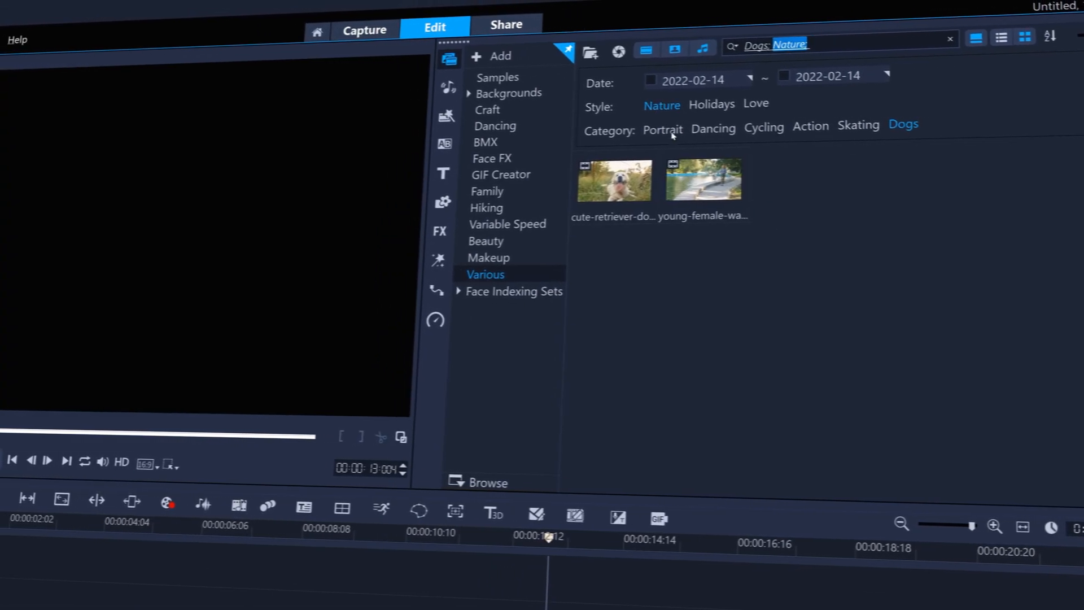
pyautogui.click(703, 180)
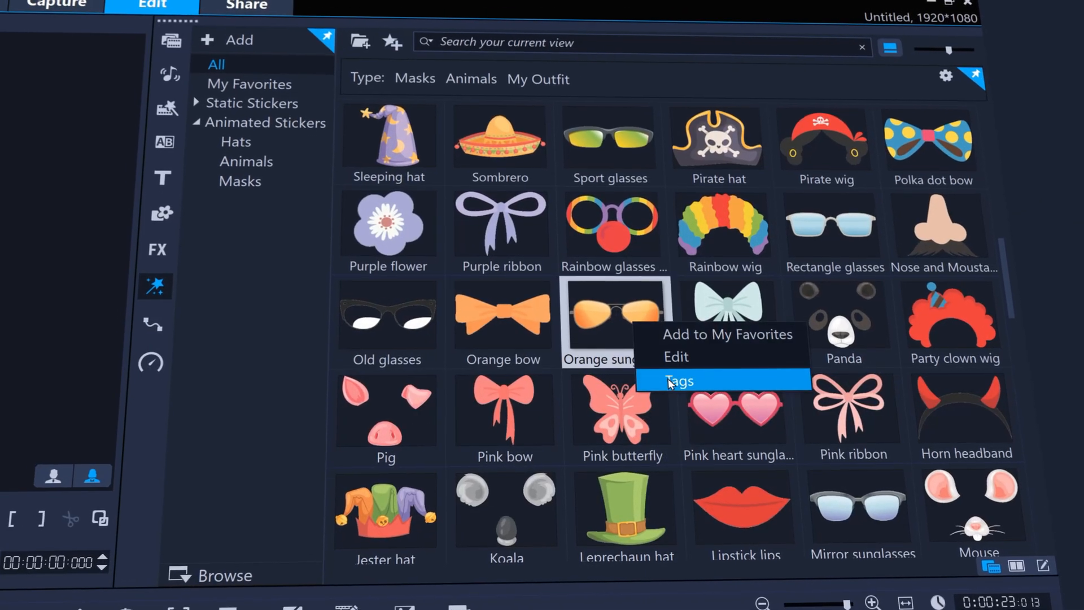
pyautogui.click(679, 381)
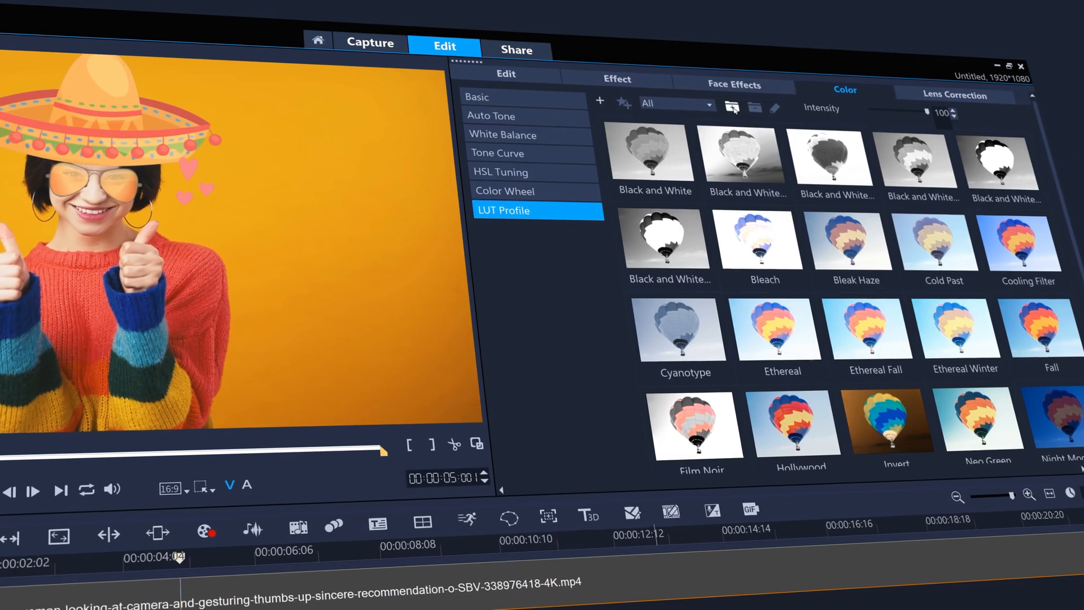
# Filter to Film LUTs, try Contrast, then settle on the Warm_Heart LUT for the thumbs-up clip
pyautogui.click(706, 103)
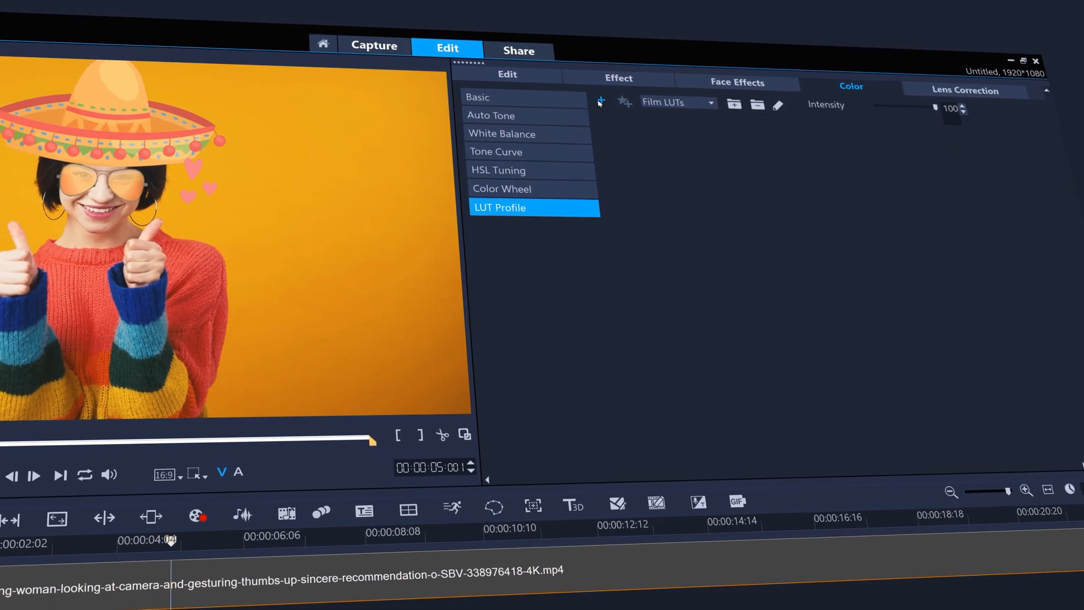
pyautogui.click(500, 208)
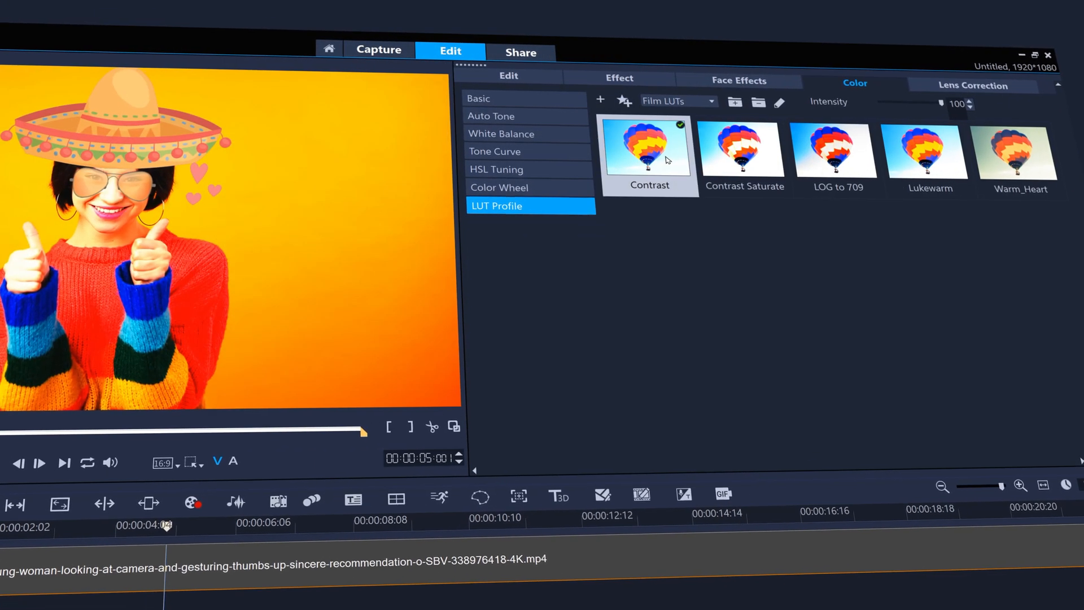
pyautogui.click(1017, 153)
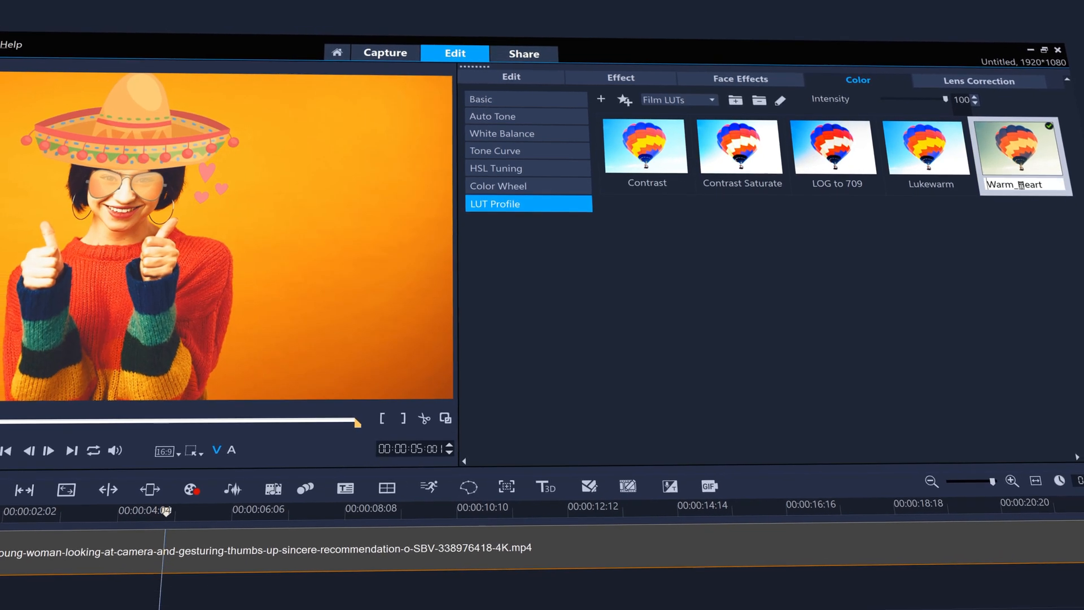